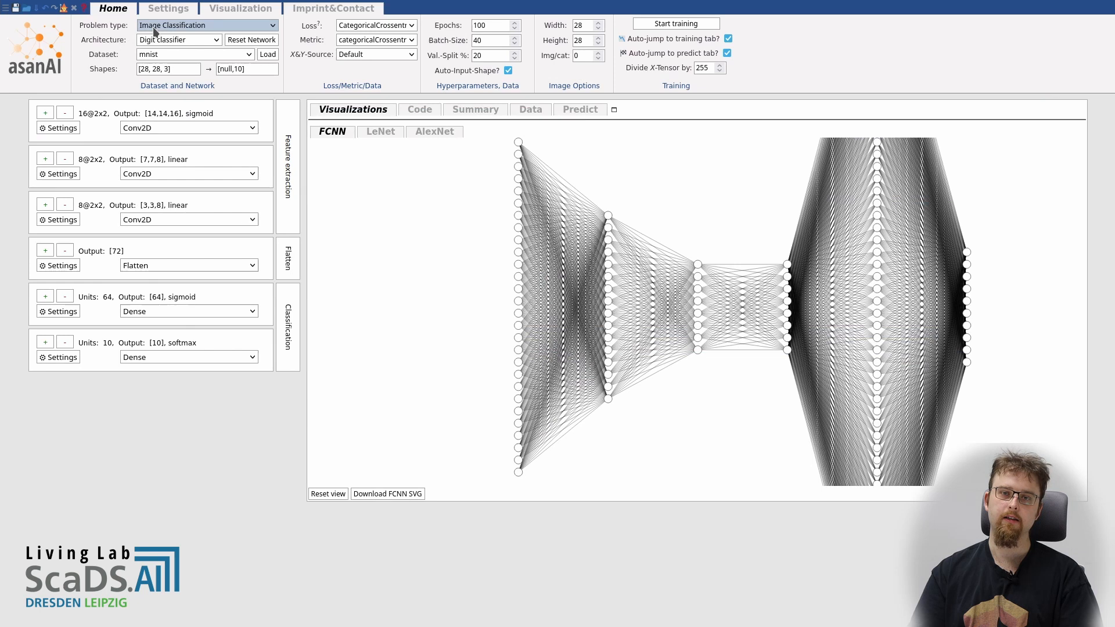
mouse_move(160, 37)
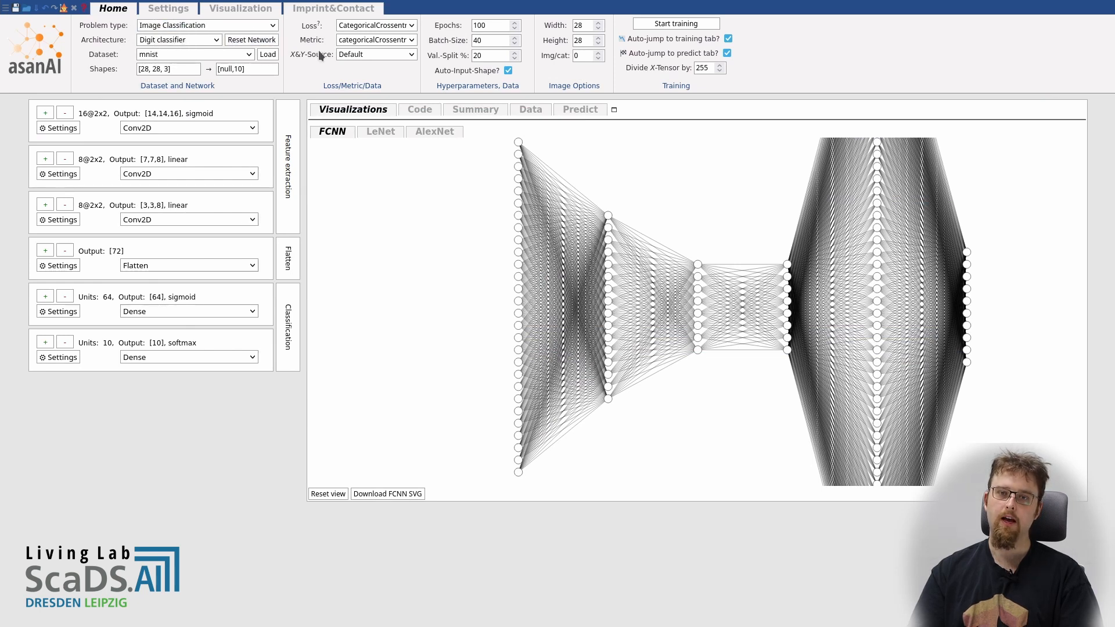
Step: Set the X&Y-Source to Own data to supply custom tensors
left_click(375, 54)
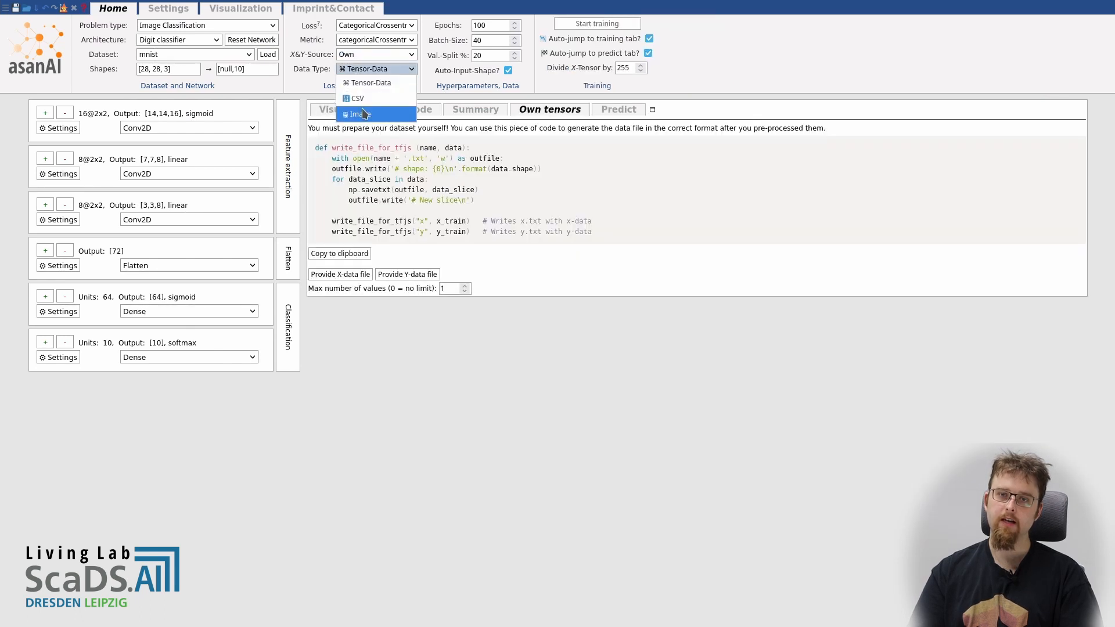
Step: Use Image data, label categories empty and nonempty, and upload page images
left_click(360, 114)
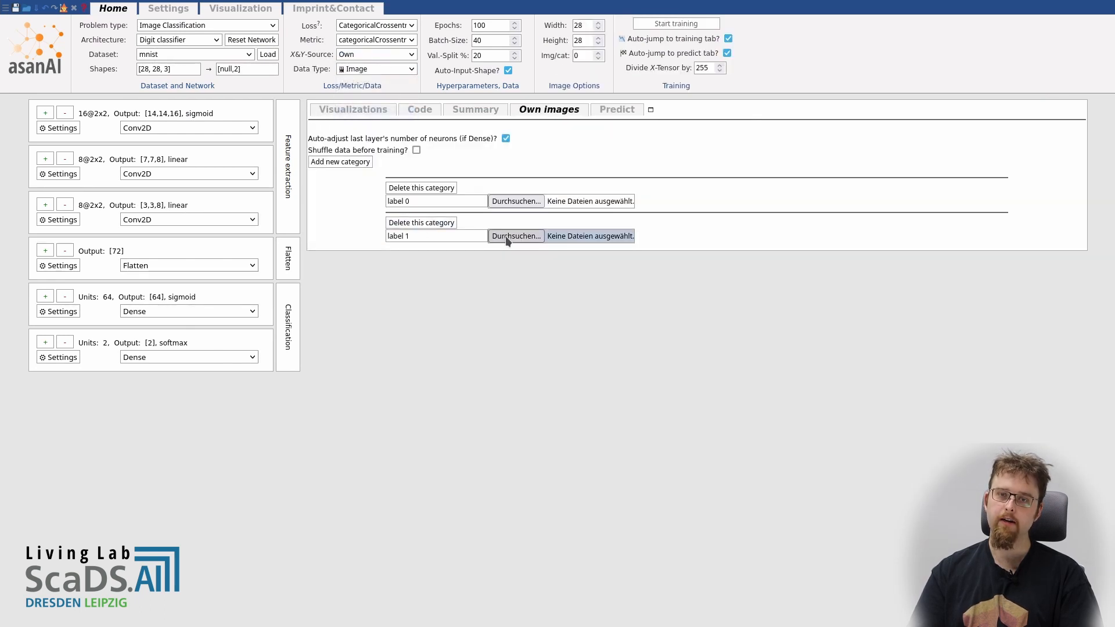
left_click(515, 235)
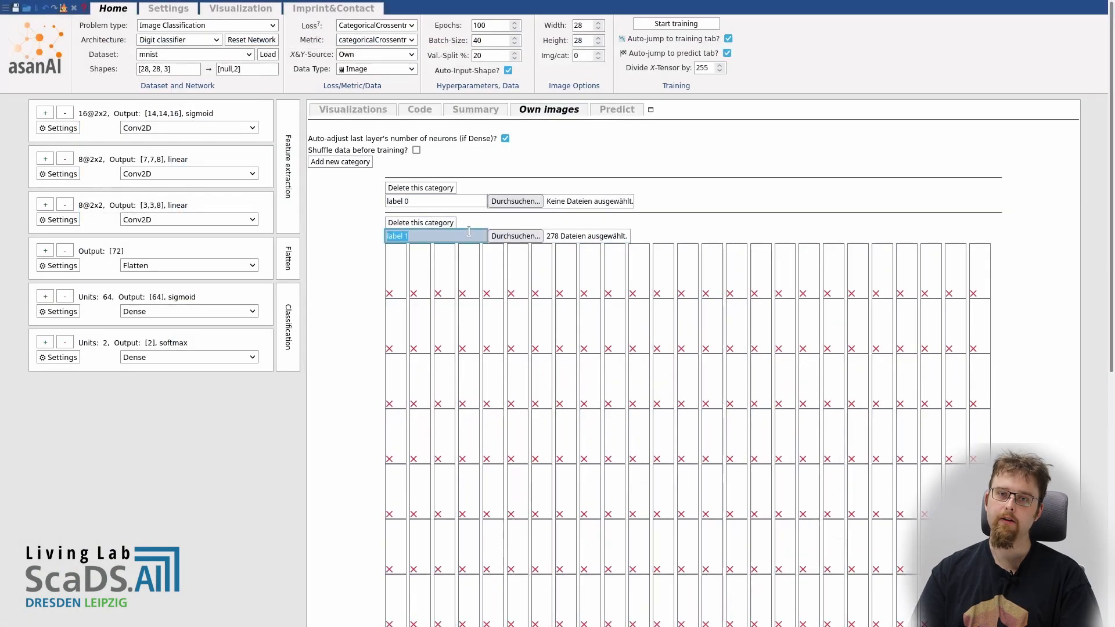
type("nonempty")
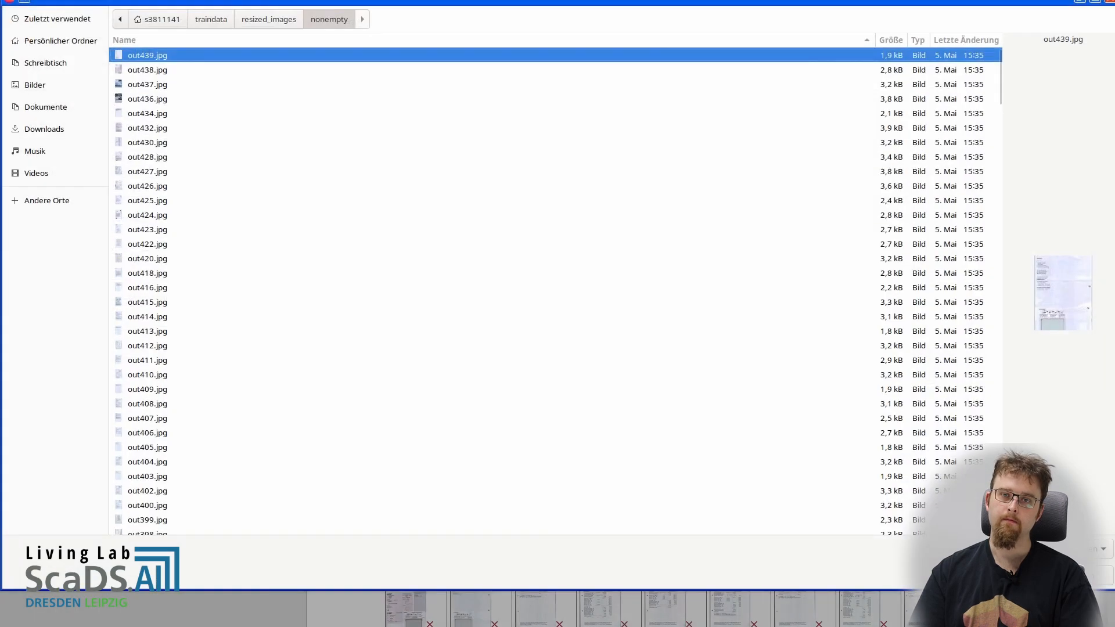
left_click(322, 19)
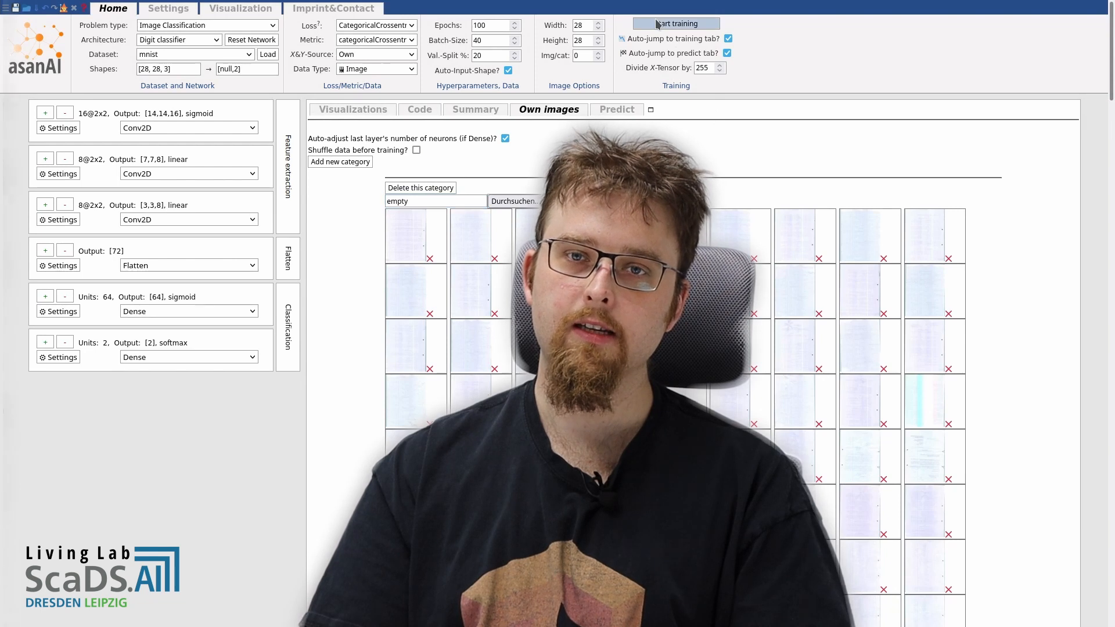
Step: Start training on the page images and watch the loss and validation-loss chart
left_click(675, 23)
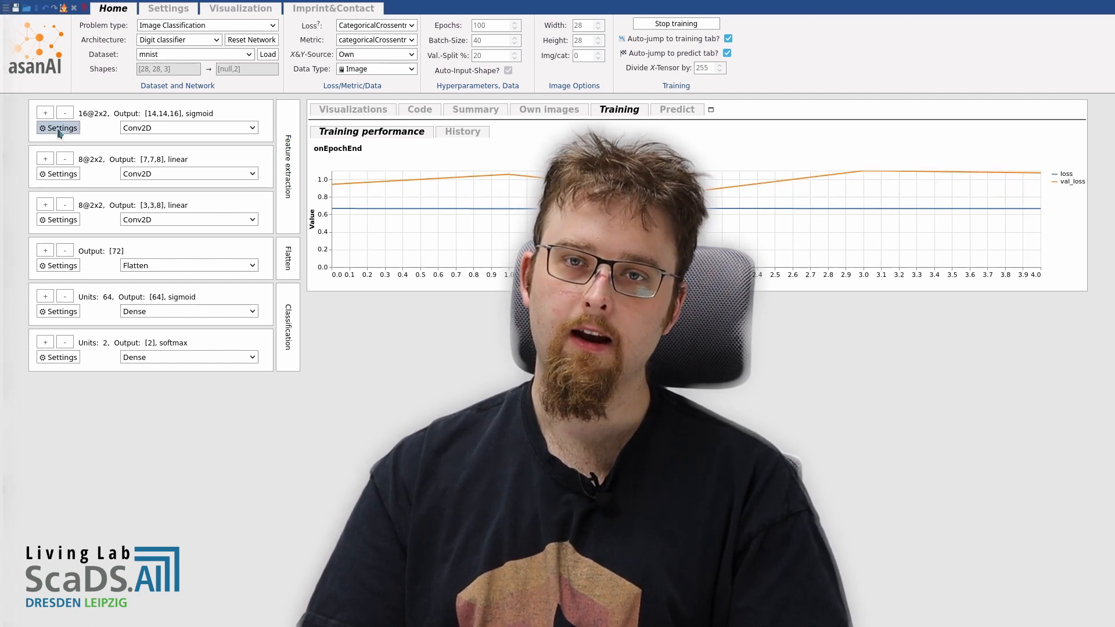
left_click(61, 128)
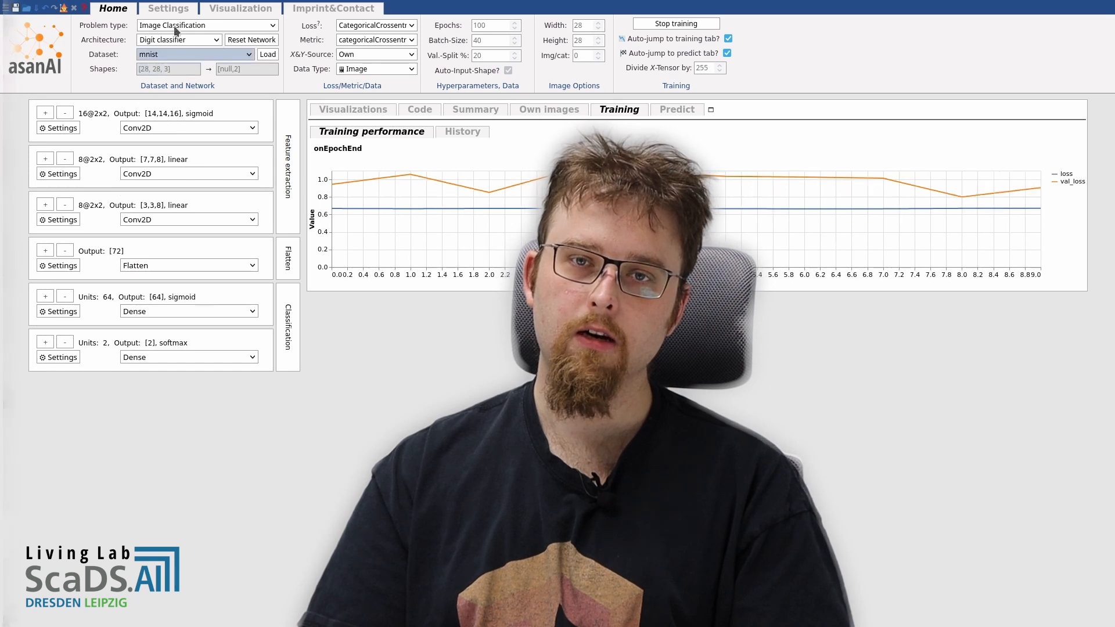
Step: View the optimizer settings while training finishes, then go to the Predict view
left_click(168, 7)
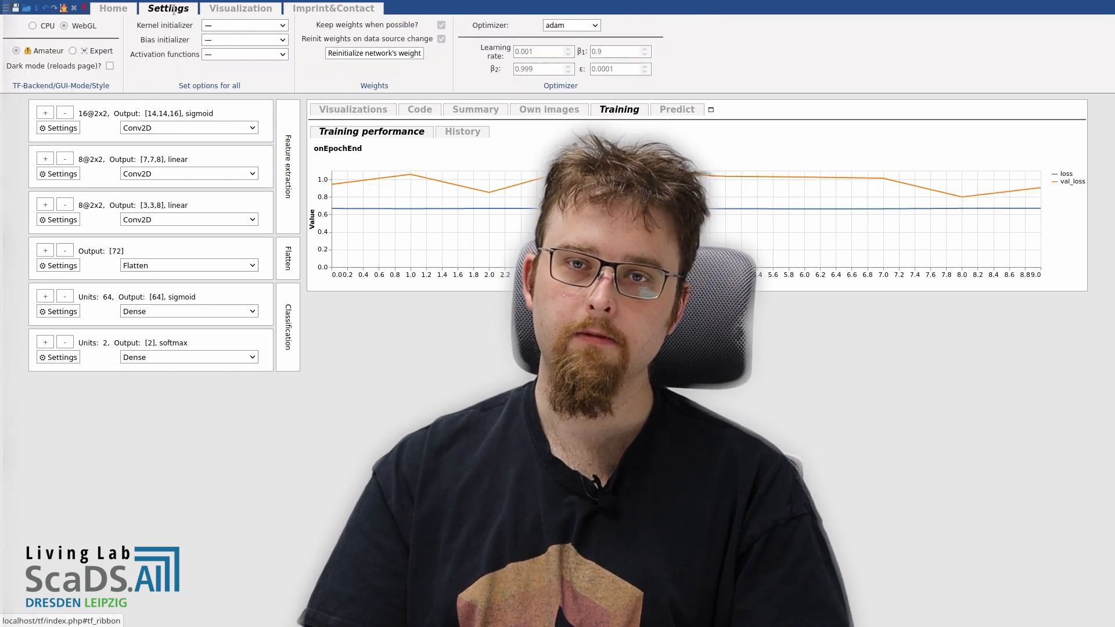
mouse_move(571, 25)
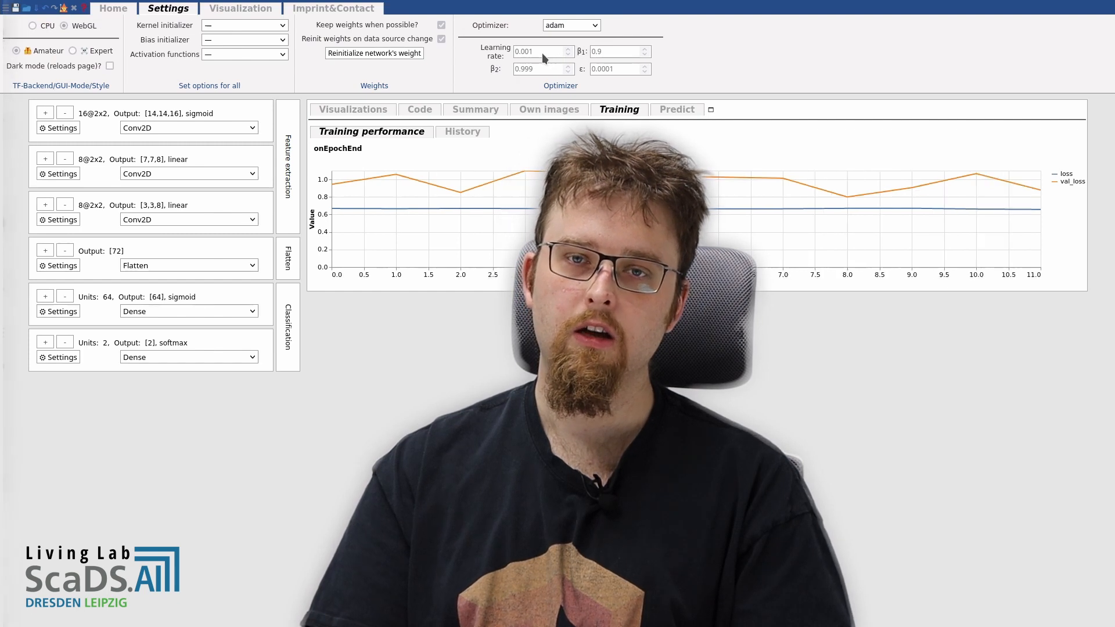
mouse_move(542, 57)
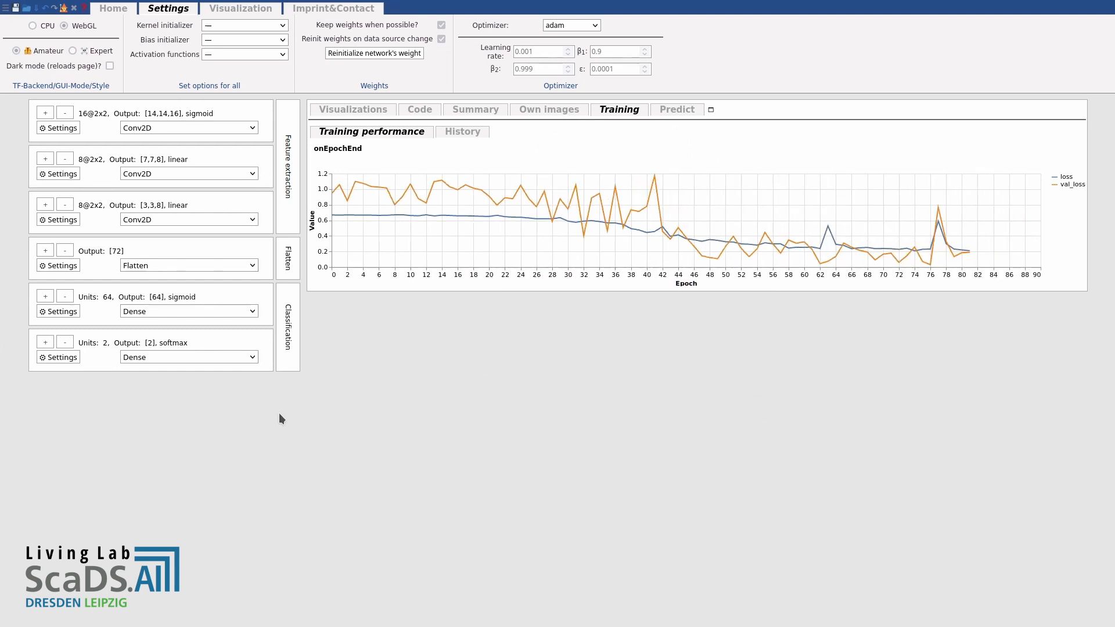
left_click(676, 109)
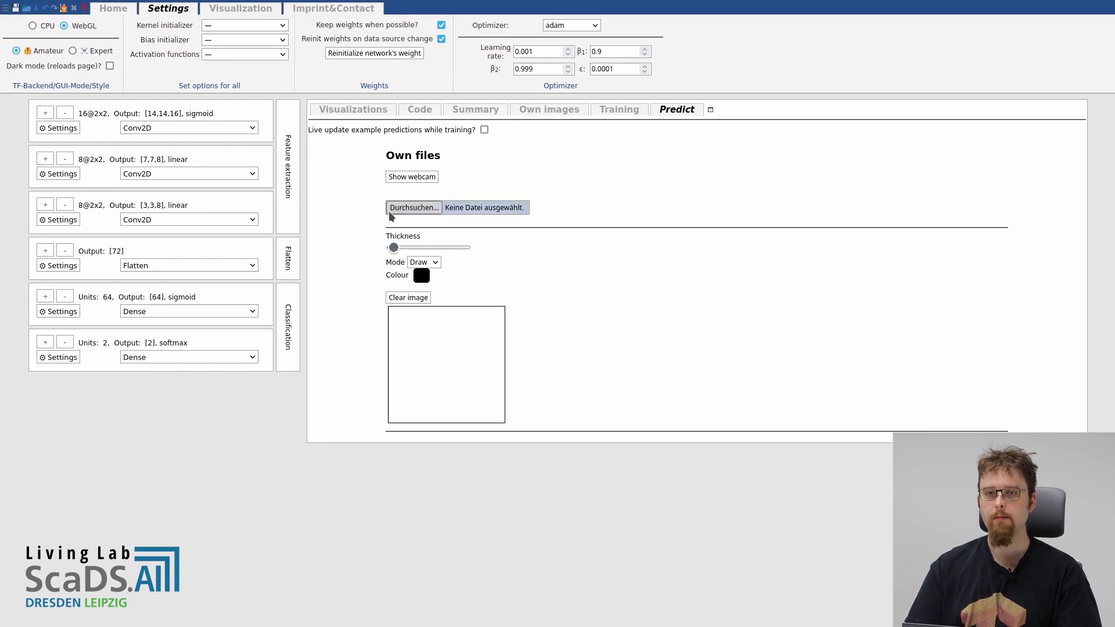
Step: Upload out584.jpg under Own files, predicted empty at about 0.99
left_click(413, 206)
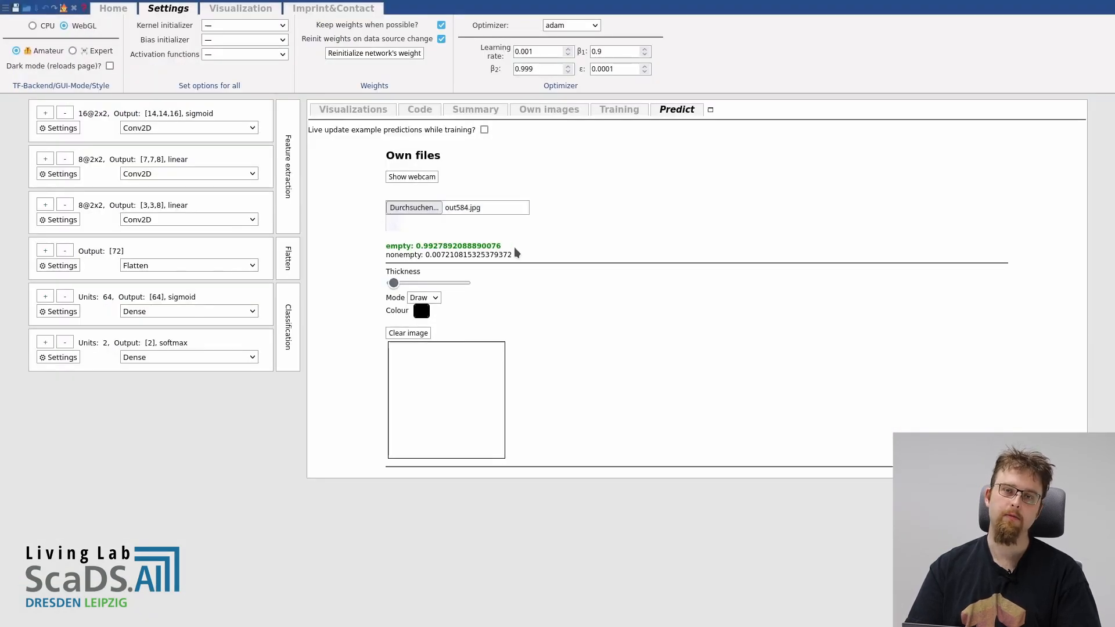
left_click(412, 177)
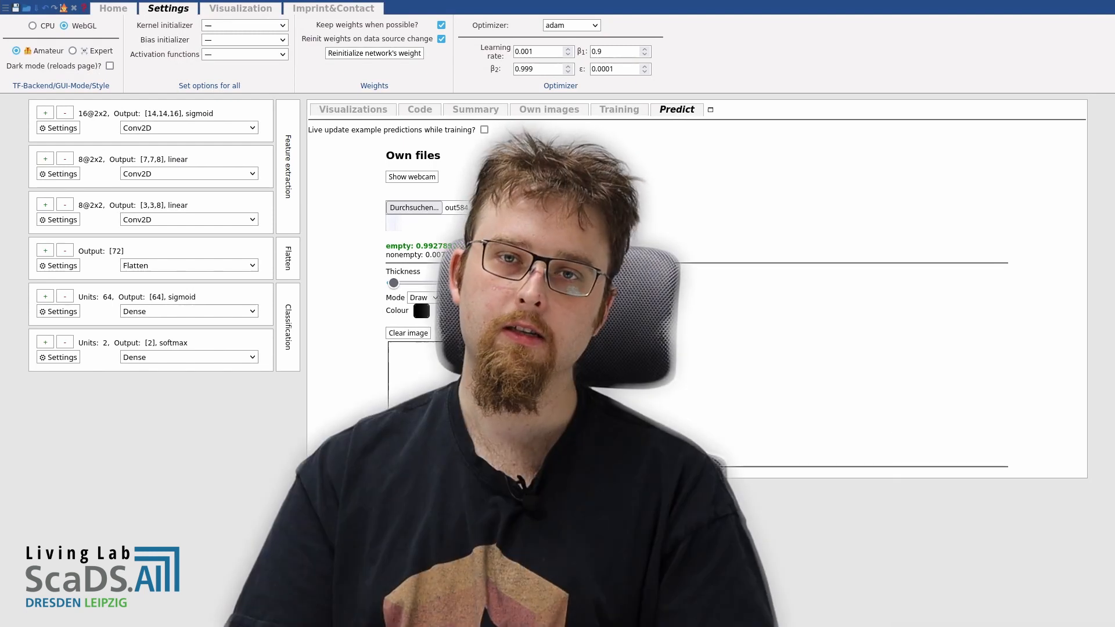